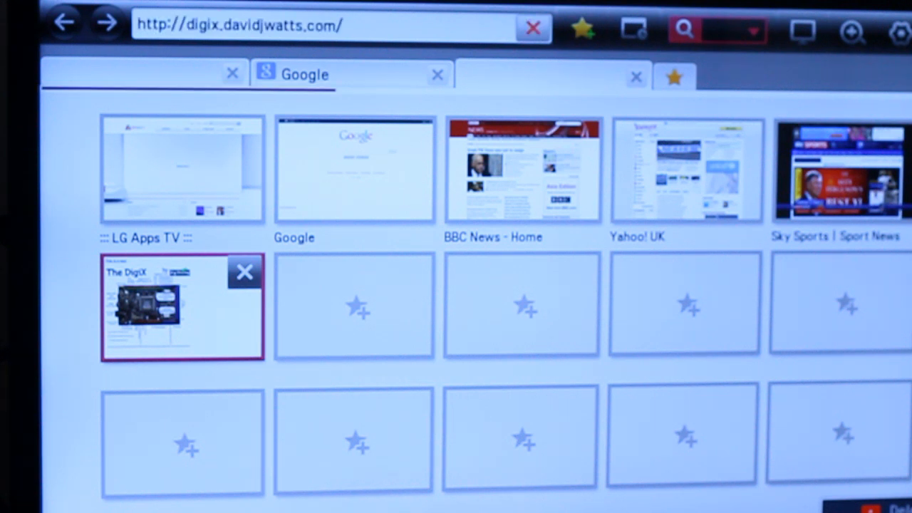
Load the DigiX site from its thumbnail on the TV browser start page
{"action": "left_click", "coordinate": [182, 306]}
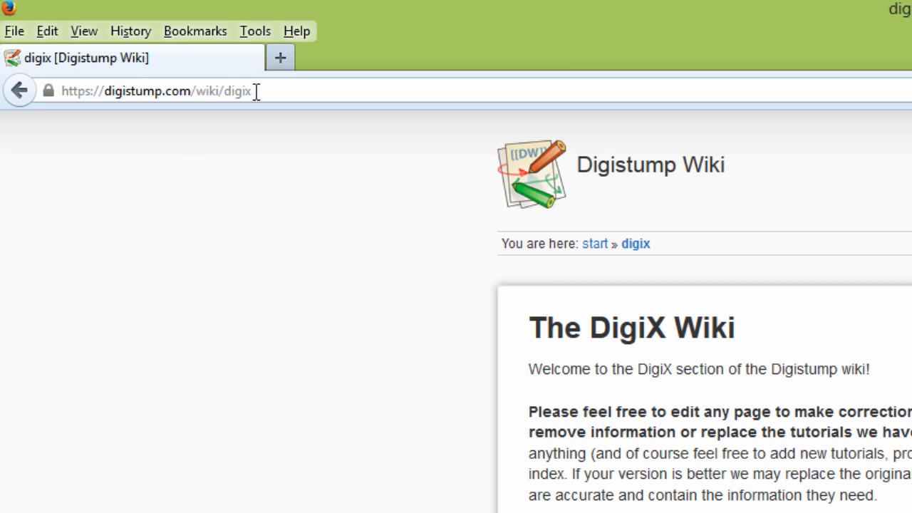
Go to digix/tutorials/software via the address bar and read the download steps
{"action": "left_click", "coordinate": [178, 92]}
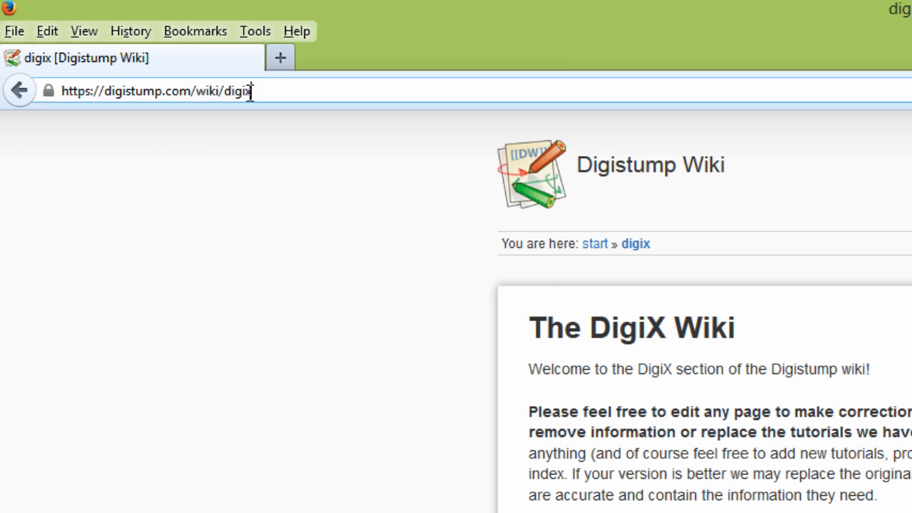
{"action": "scroll", "scroll_direction": "down", "scroll_amount": 3}
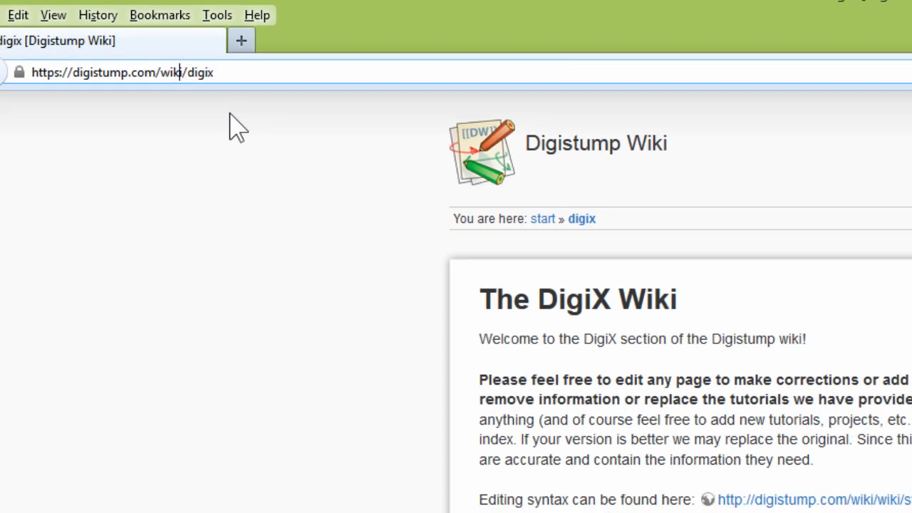
{"action": "scroll", "scroll_direction": "down", "scroll_amount": 3}
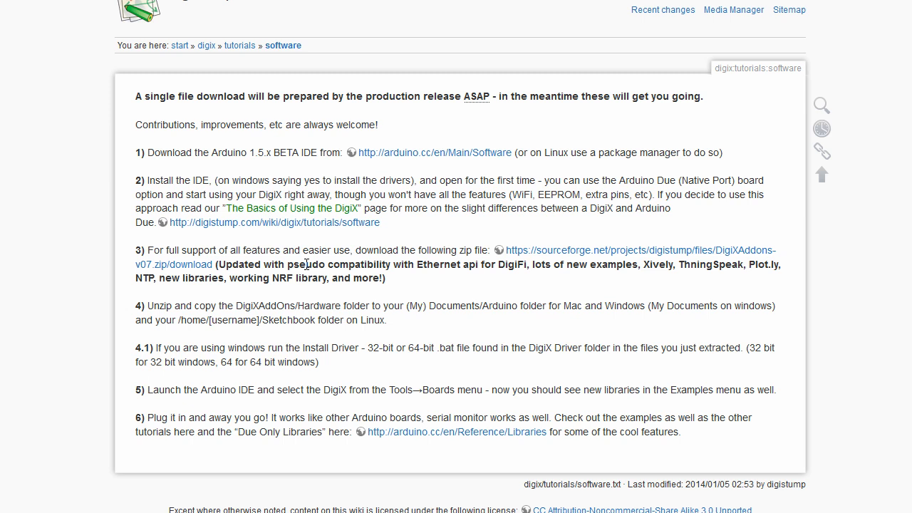
{"action": "mouse_move", "coordinate": [421, 228]}
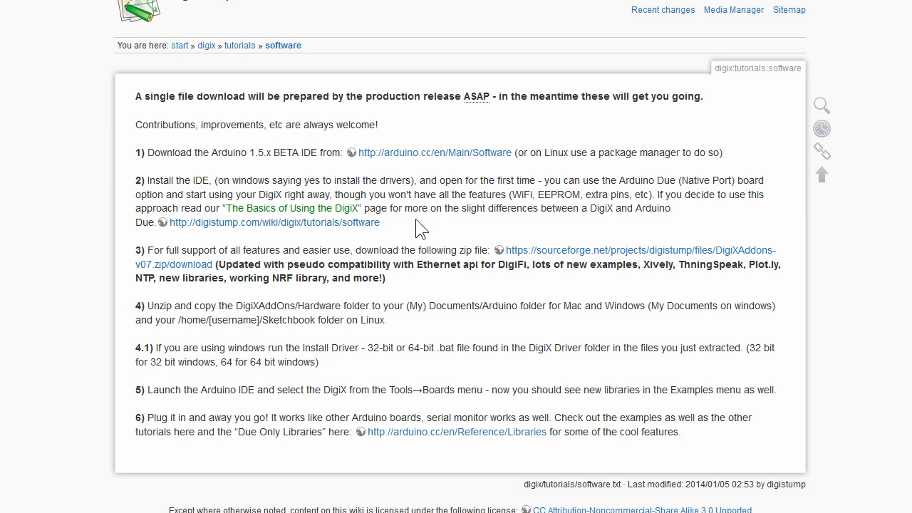
{"action": "mouse_move", "coordinate": [397, 267]}
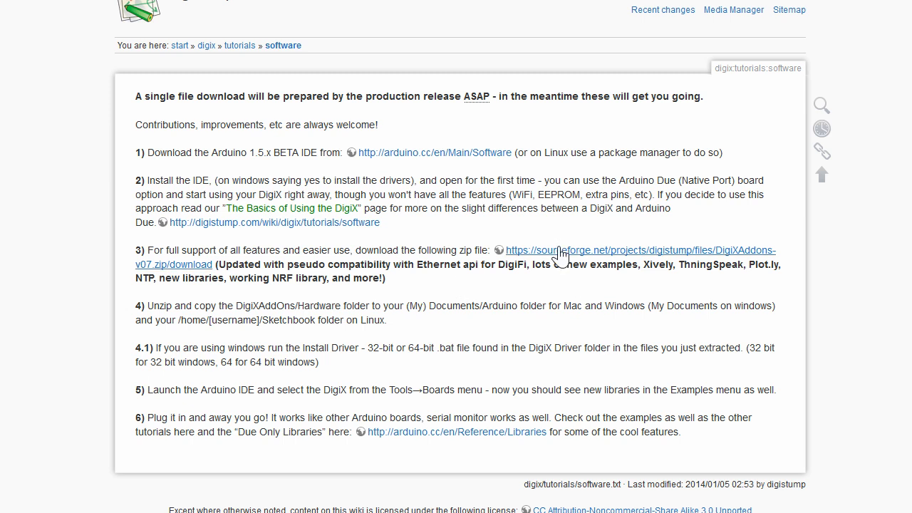
{"action": "mouse_move", "coordinate": [563, 255]}
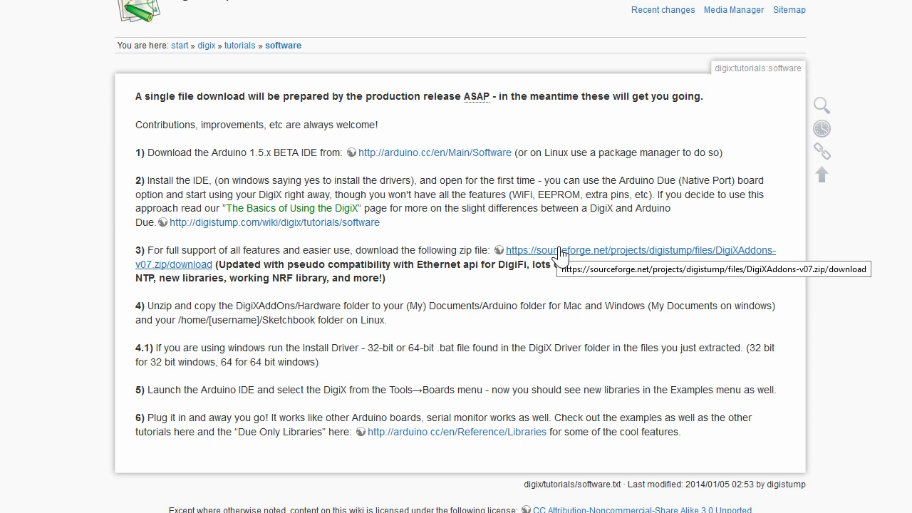
{"action": "mouse_move", "coordinate": [414, 324]}
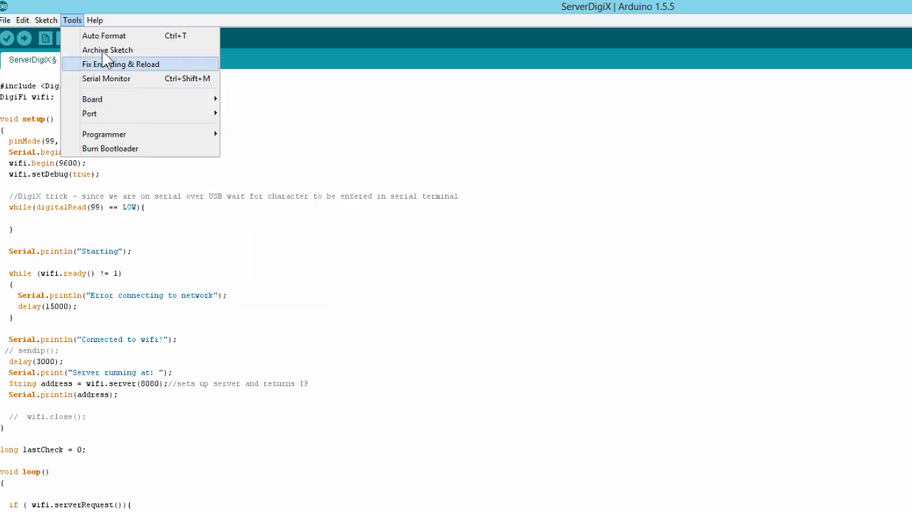
{"action": "left_click", "coordinate": [6, 20]}
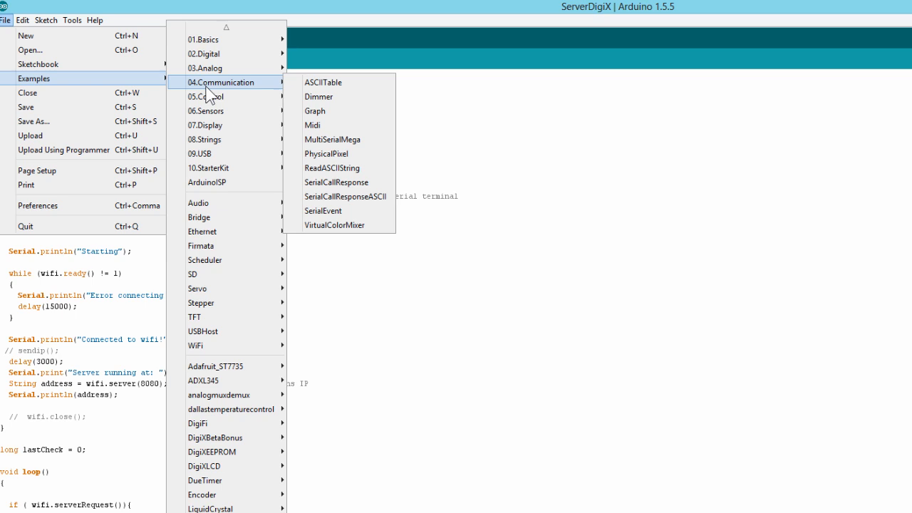
{"action": "mouse_move", "coordinate": [214, 346]}
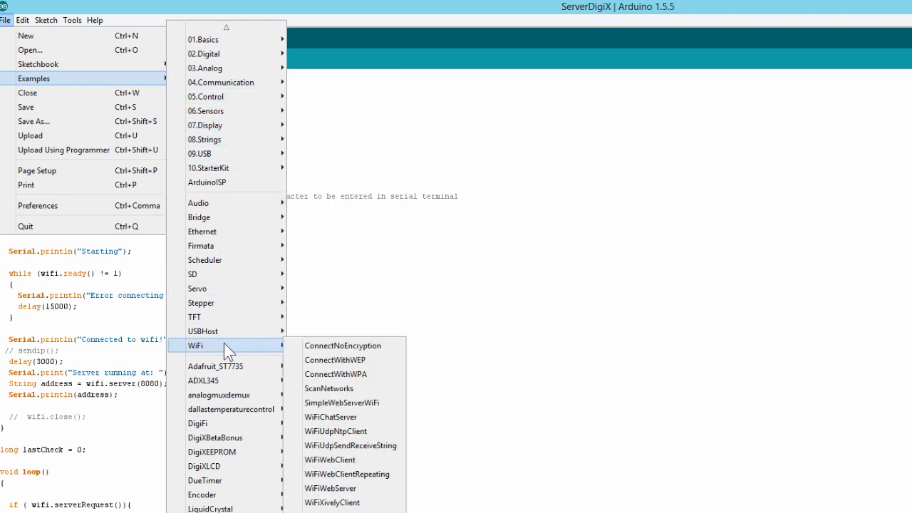
{"action": "mouse_move", "coordinate": [197, 423]}
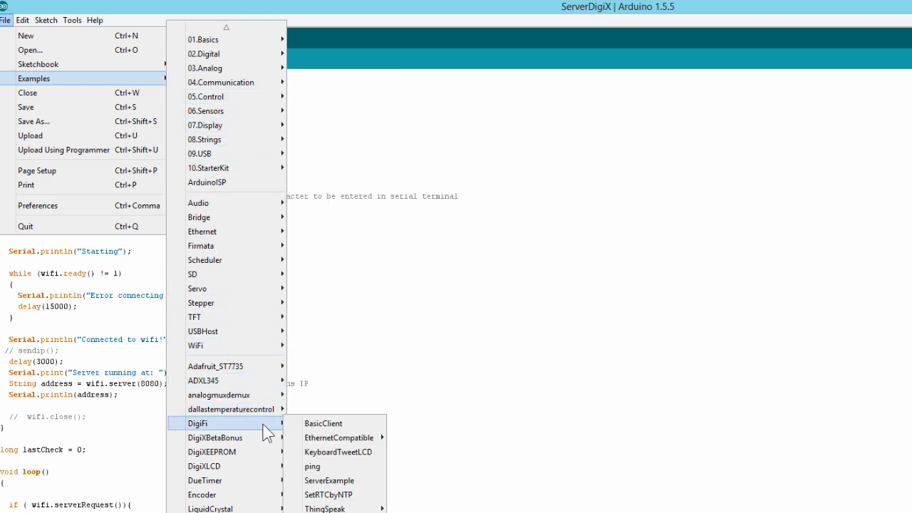
{"action": "mouse_move", "coordinate": [349, 452]}
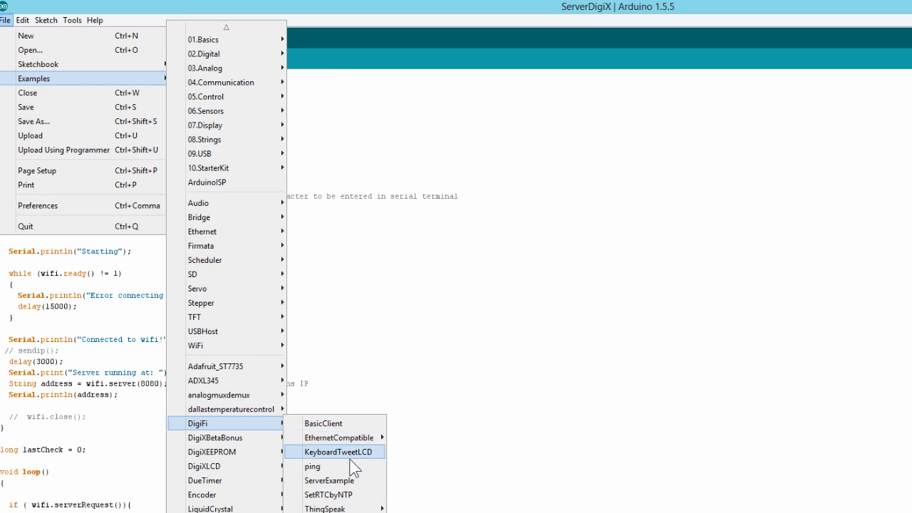
{"action": "mouse_move", "coordinate": [351, 478]}
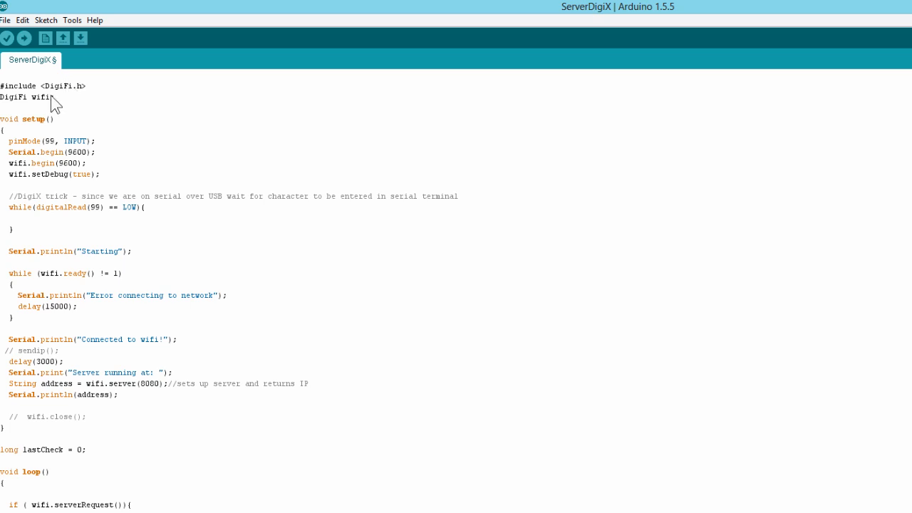
{"action": "mouse_move", "coordinate": [282, 363]}
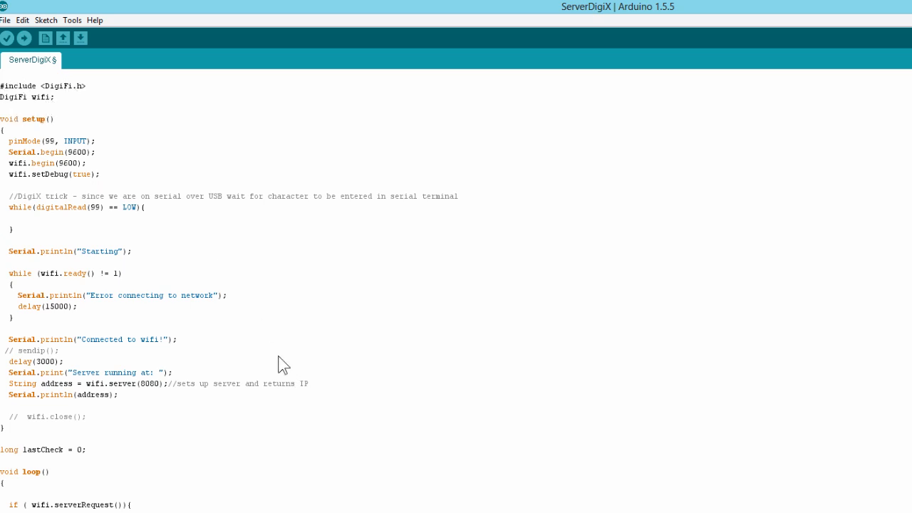
{"action": "mouse_move", "coordinate": [311, 217]}
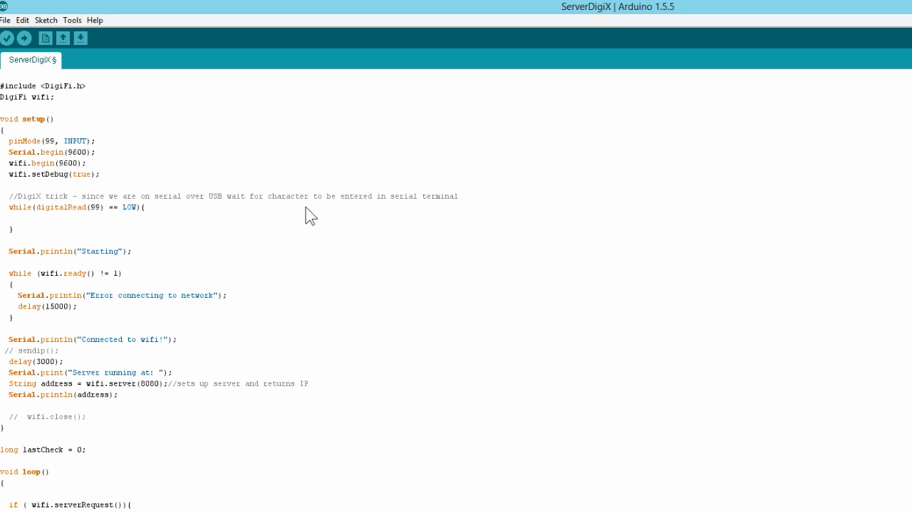
{"action": "mouse_move", "coordinate": [344, 229]}
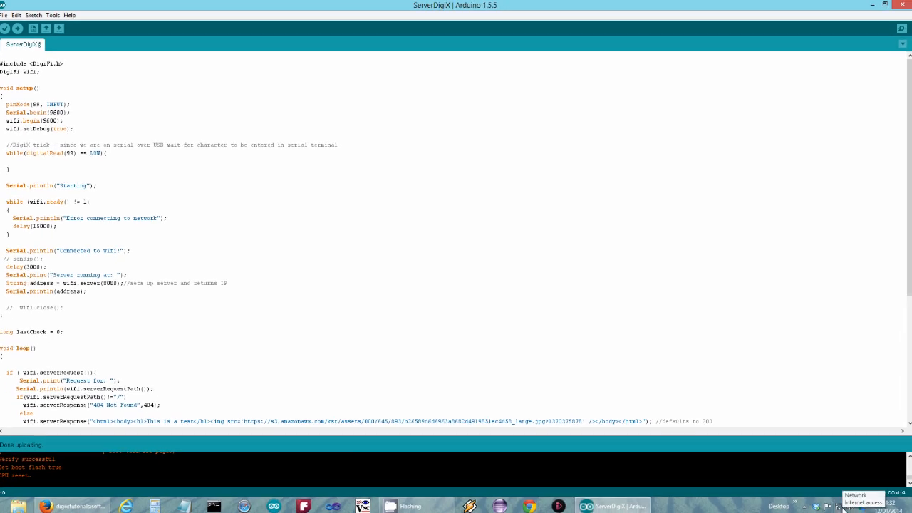
Connect to the DigiX 2 wireless network from the Windows 8 Networks panel
{"action": "left_click", "coordinate": [844, 507]}
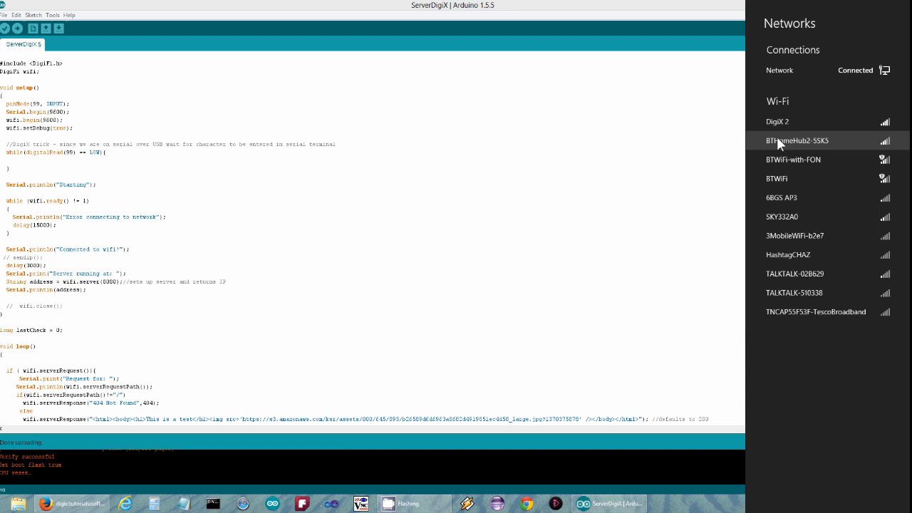
{"action": "mouse_move", "coordinate": [784, 131]}
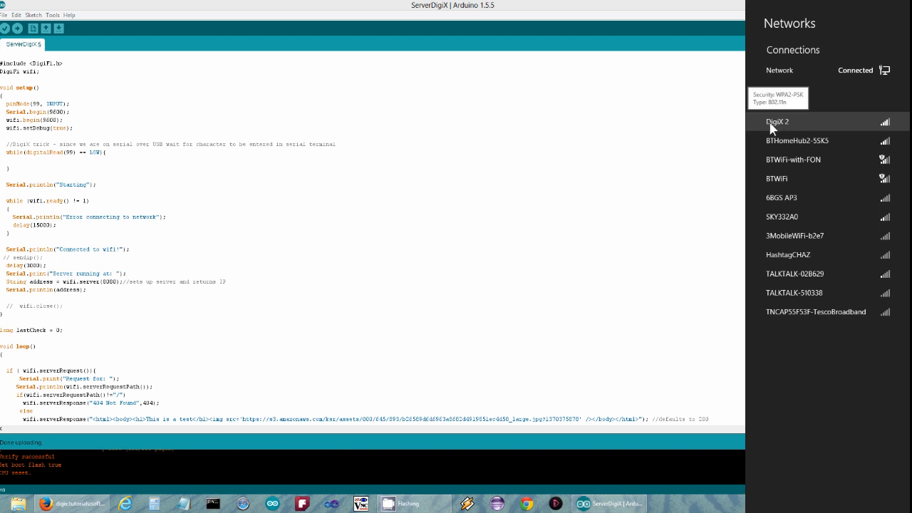
{"action": "mouse_move", "coordinate": [792, 131]}
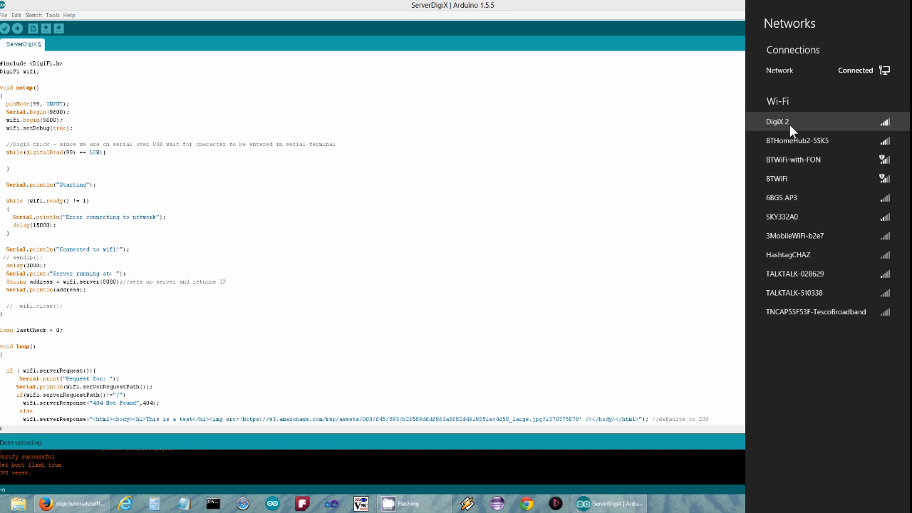
{"action": "left_click", "coordinate": [778, 121]}
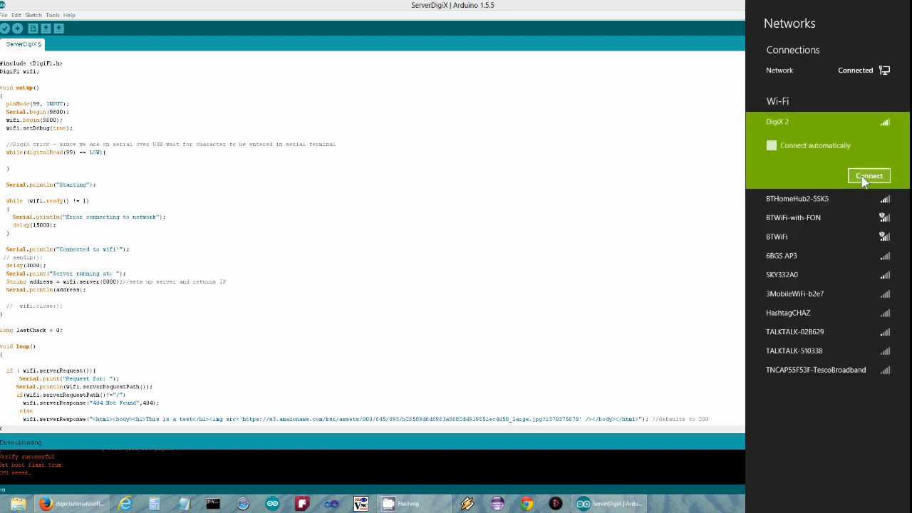
{"action": "left_click", "coordinate": [869, 175]}
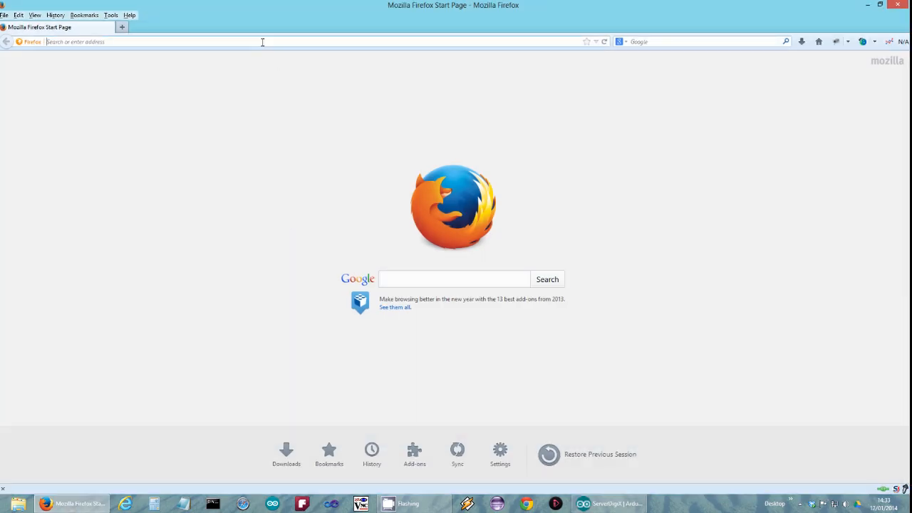
{"action": "type", "text": "http://10.10.100.254/"}
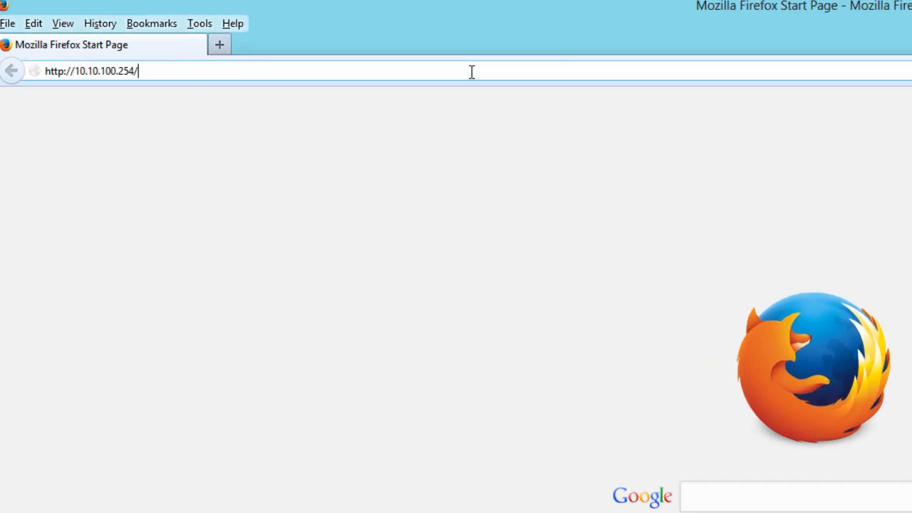
{"action": "left_click", "coordinate": [91, 72]}
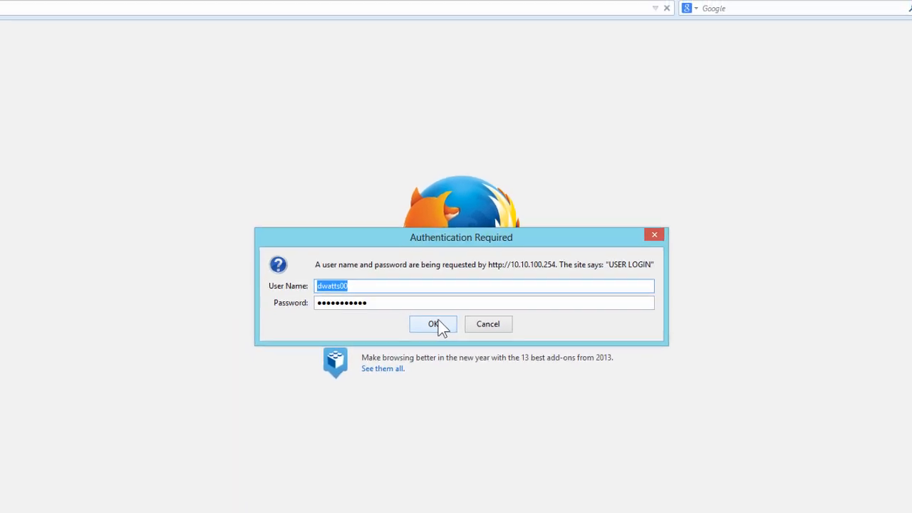
{"action": "left_click", "coordinate": [433, 324]}
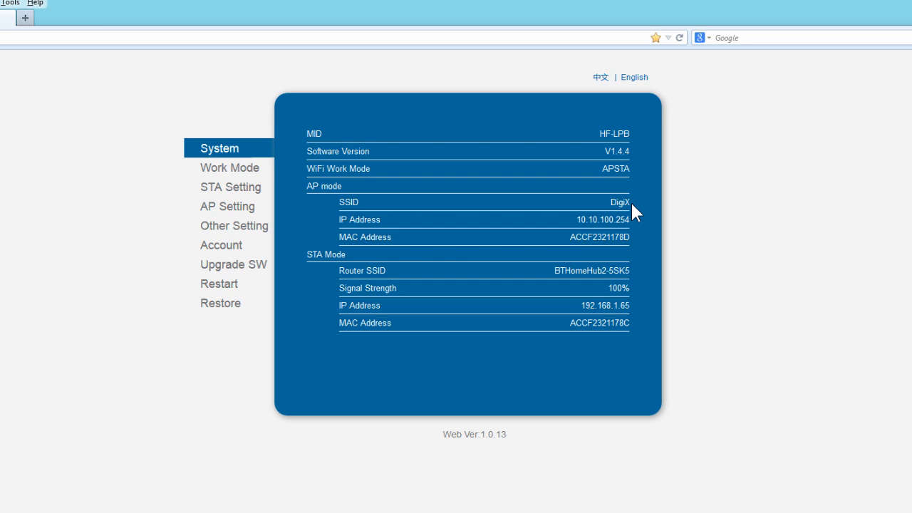
{"action": "mouse_move", "coordinate": [683, 266]}
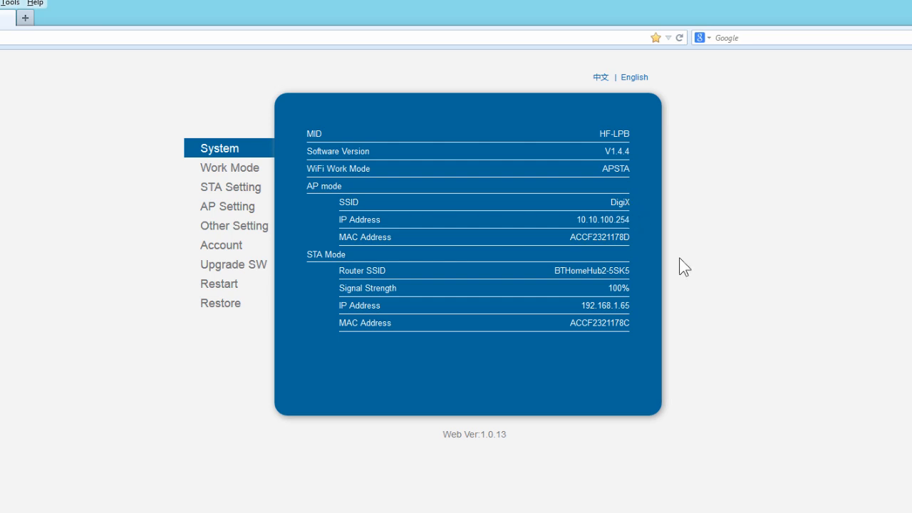
{"action": "mouse_move", "coordinate": [504, 268]}
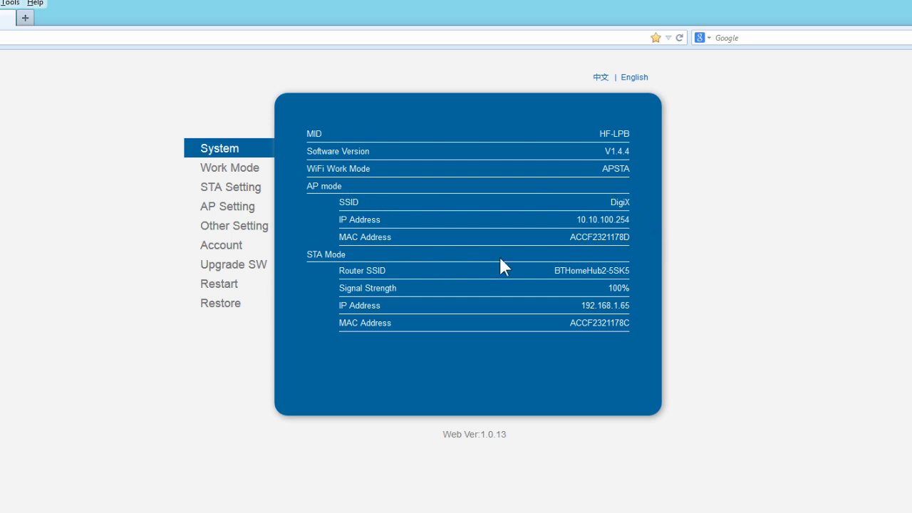
{"action": "mouse_move", "coordinate": [588, 328]}
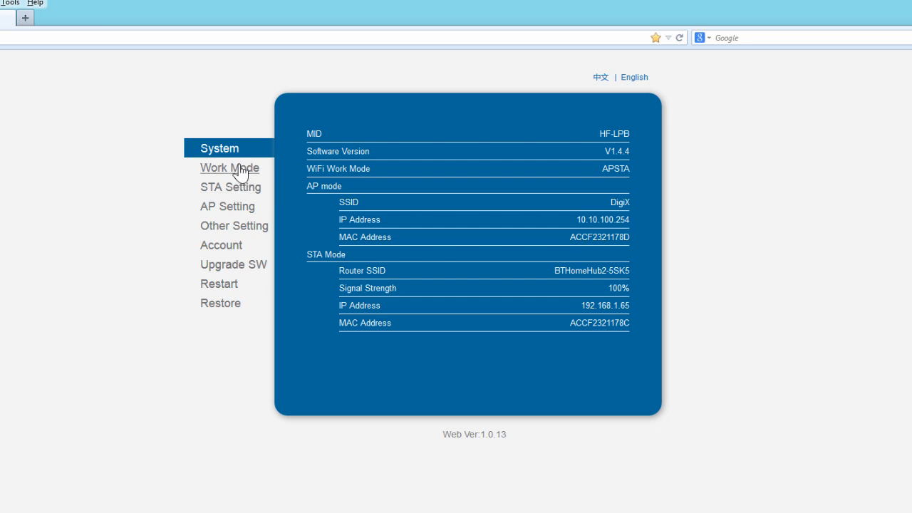
Show the Work Mode page with its AP+STA, AP and STA options
{"action": "left_click", "coordinate": [230, 168]}
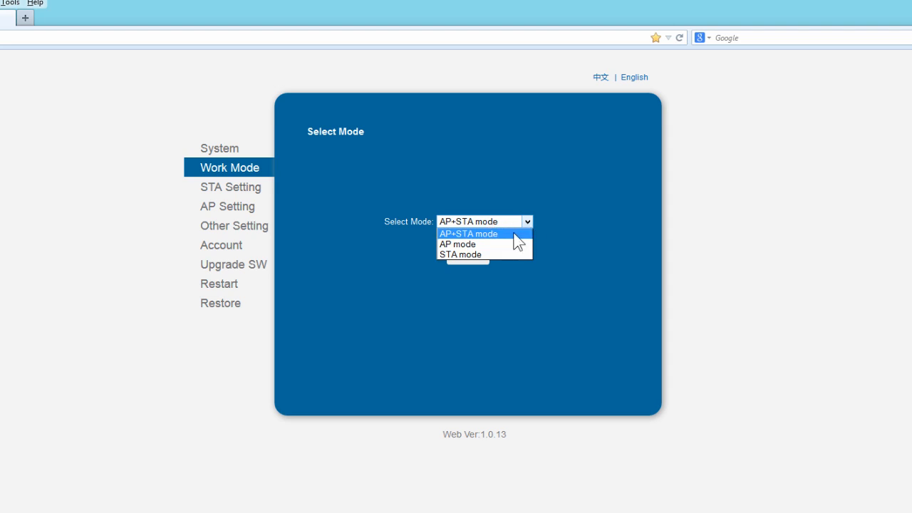
Keep AP+STA mode and scan from STA Setting to list nearby networks in Site Survey
{"action": "left_click", "coordinate": [229, 185]}
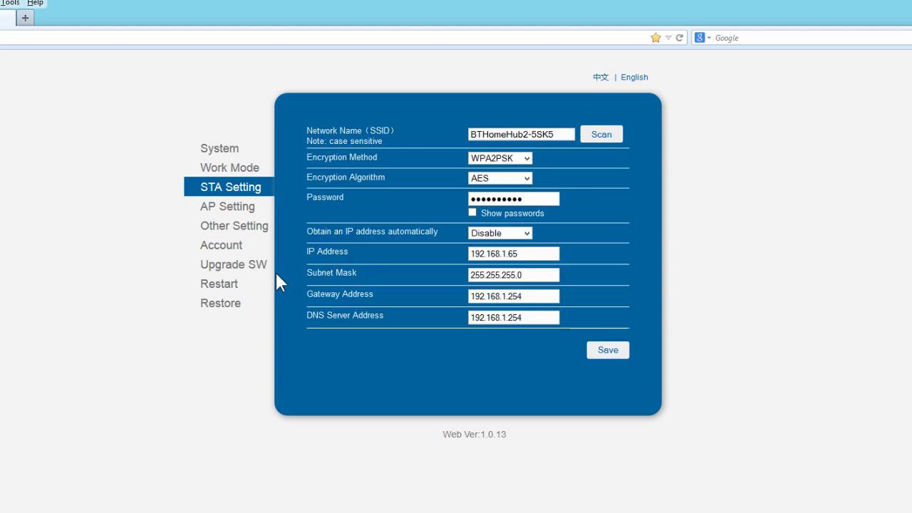
{"action": "left_click", "coordinate": [477, 134]}
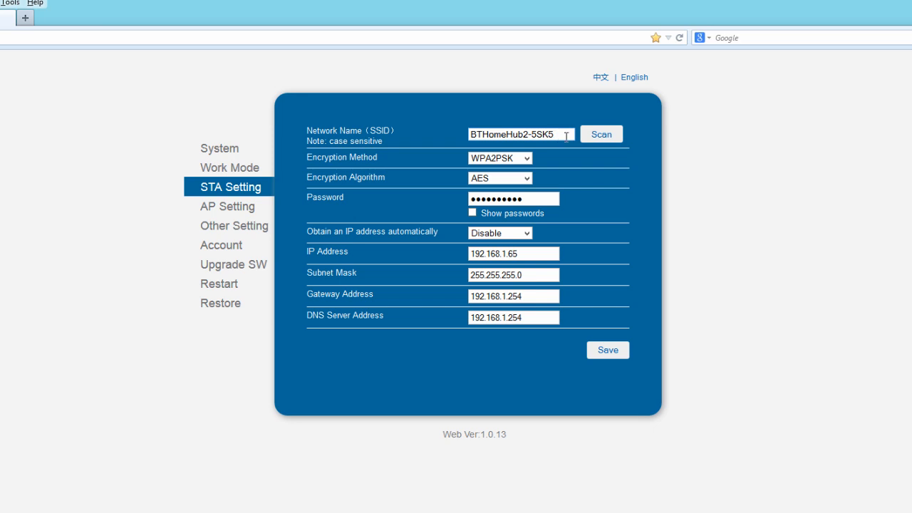
{"action": "mouse_move", "coordinate": [601, 140]}
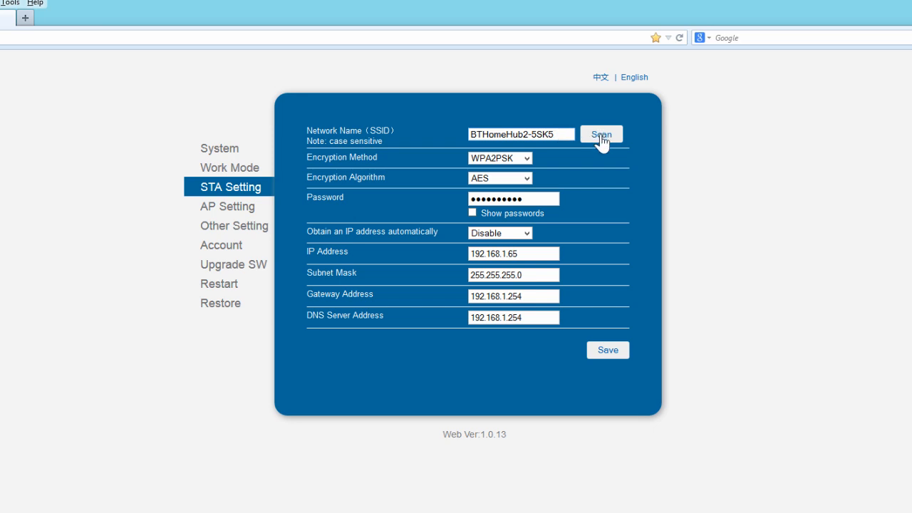
{"action": "left_click", "coordinate": [601, 133]}
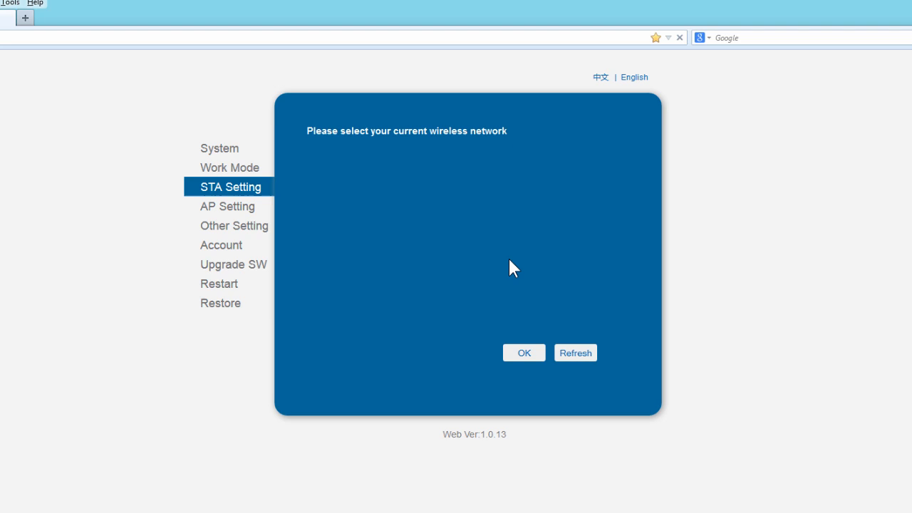
{"action": "left_click", "coordinate": [575, 354]}
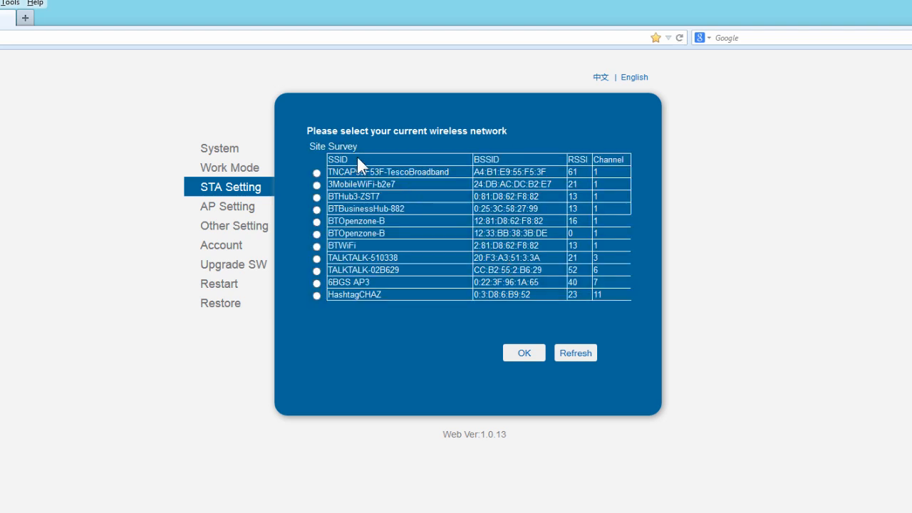
{"action": "mouse_move", "coordinate": [381, 285]}
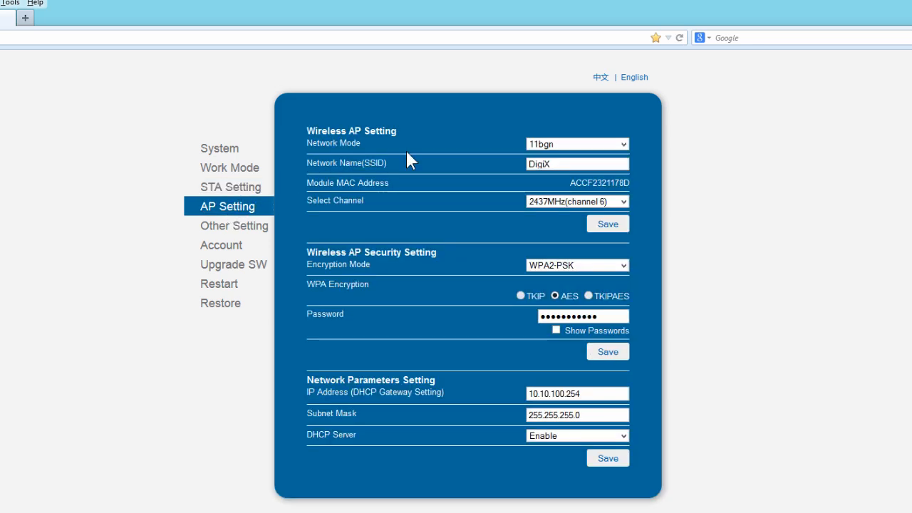
{"action": "mouse_move", "coordinate": [365, 205]}
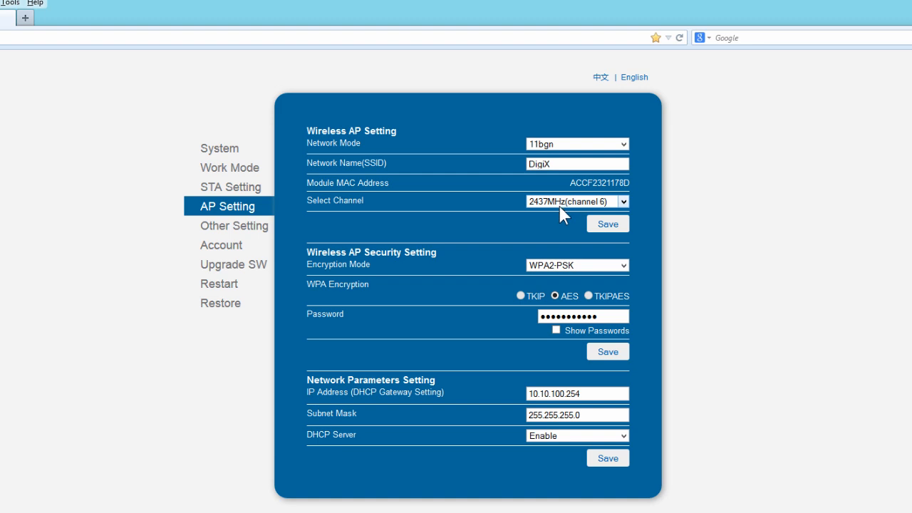
Review the access point SSID and channel options, then show Other Setting parameters
{"action": "left_click", "coordinate": [233, 225]}
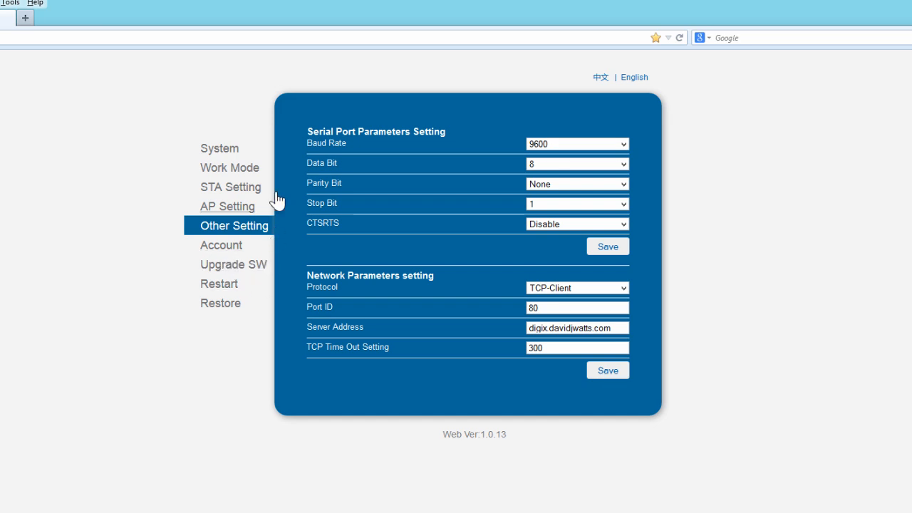
{"action": "mouse_move", "coordinate": [12, 5]}
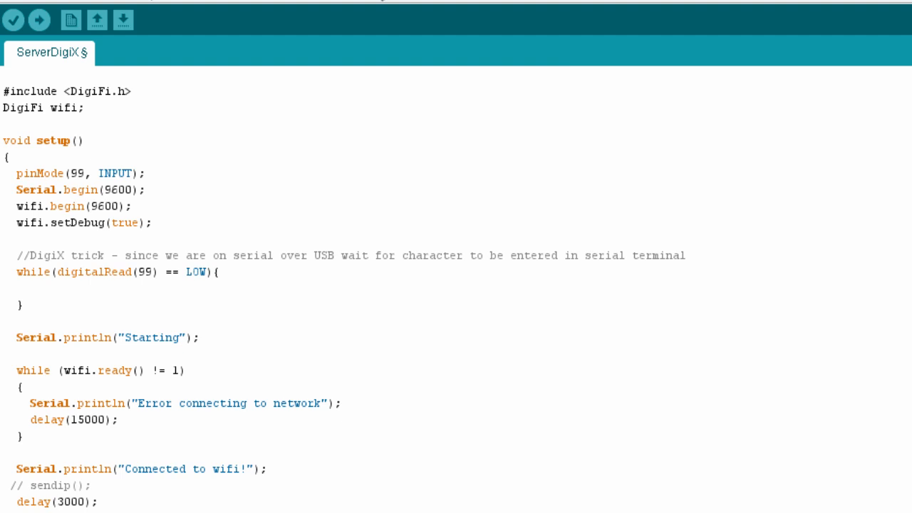
Point out wifi.begin(9600), debug and connection checks in the ServerDigiX setup() code
{"action": "left_click", "coordinate": [131, 205]}
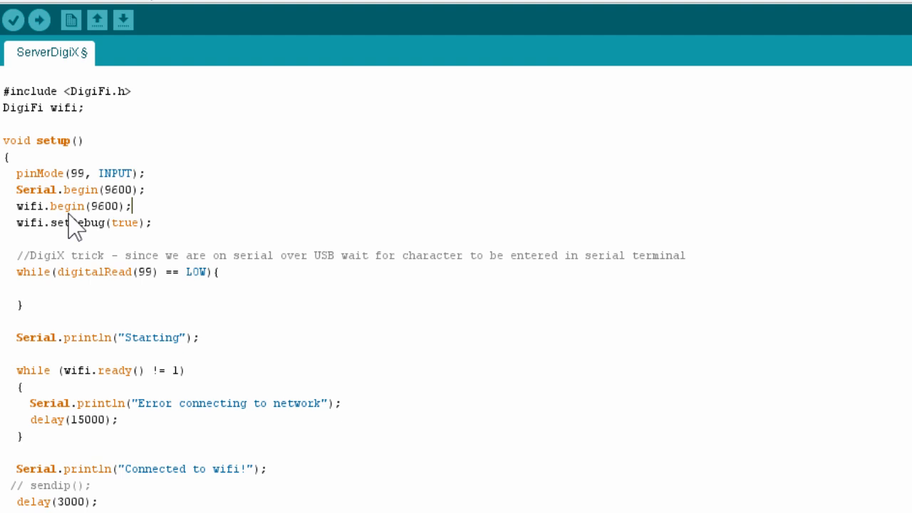
{"action": "scroll", "scroll_direction": "down", "scroll_amount": 3}
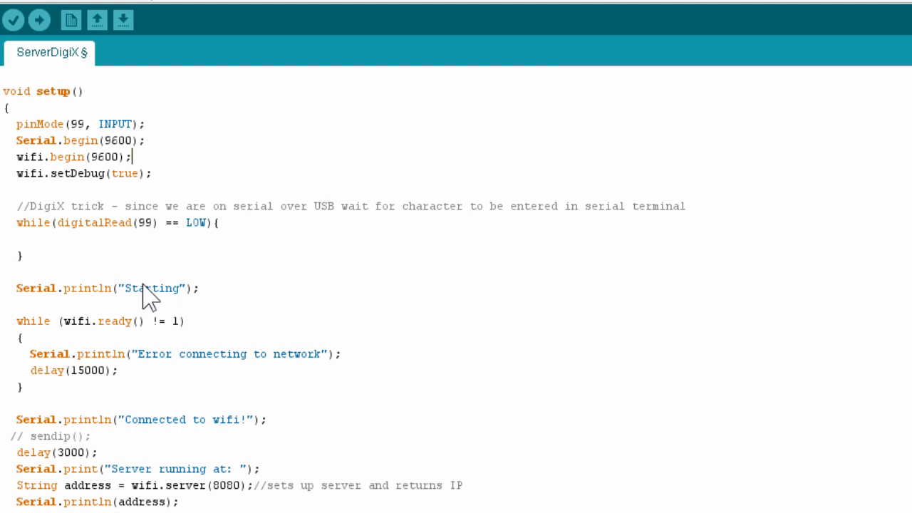
{"action": "mouse_move", "coordinate": [273, 359]}
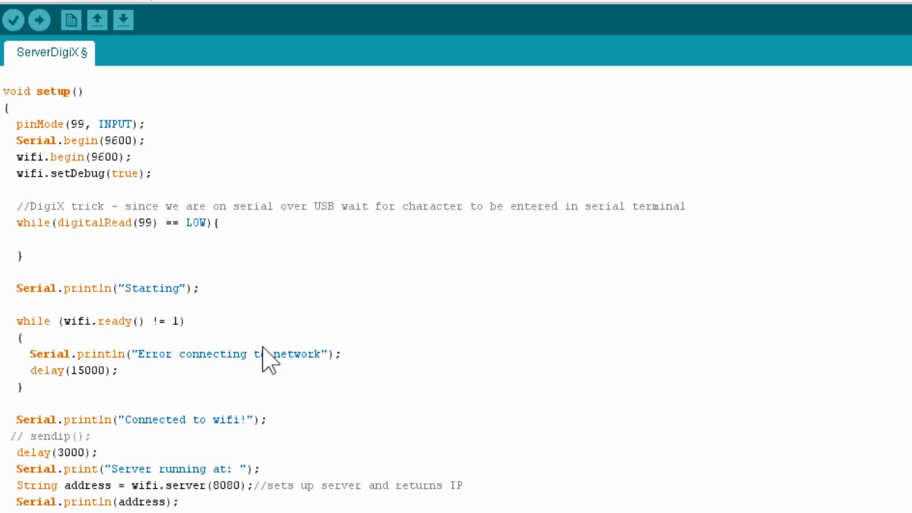
{"action": "mouse_move", "coordinate": [26, 136]}
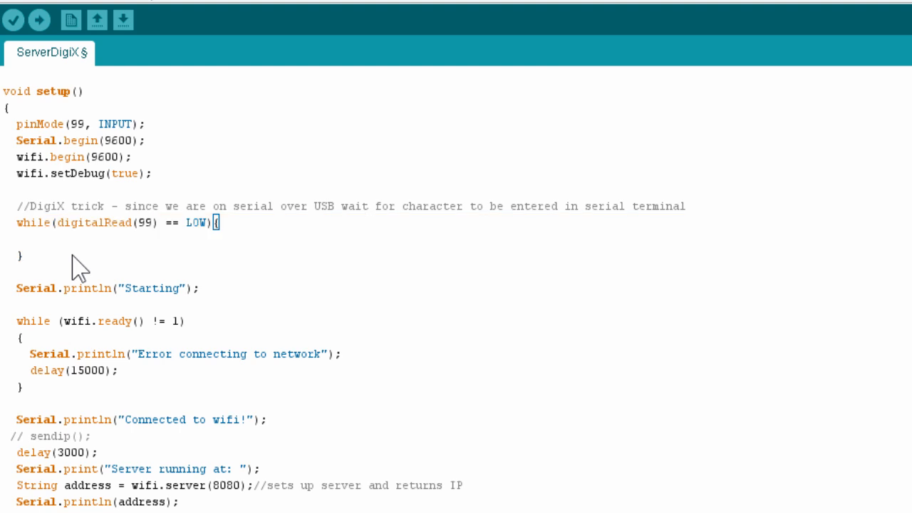
{"action": "mouse_move", "coordinate": [17, 245]}
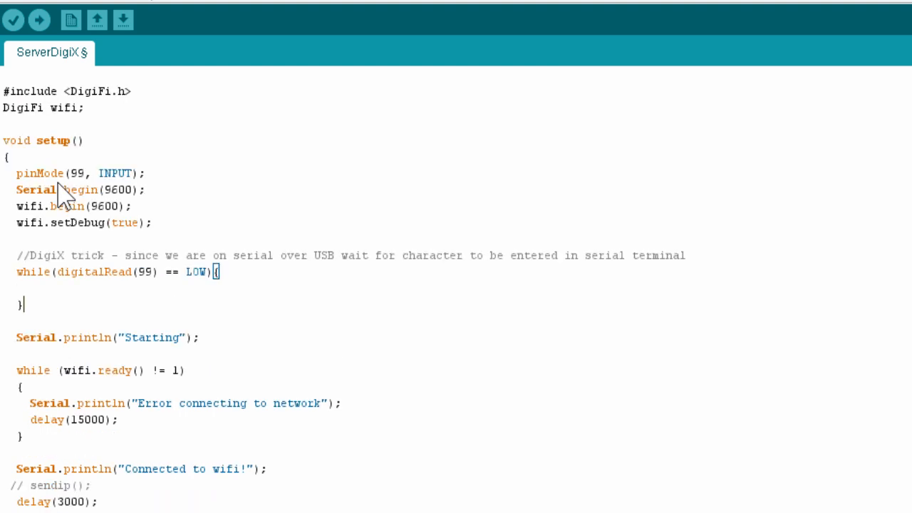
{"action": "mouse_move", "coordinate": [17, 203]}
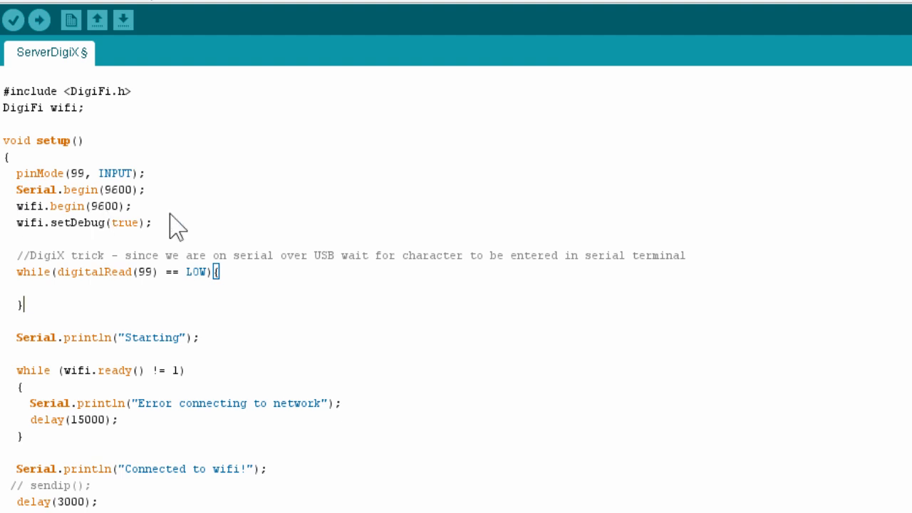
{"action": "double_click", "coordinate": [103, 205]}
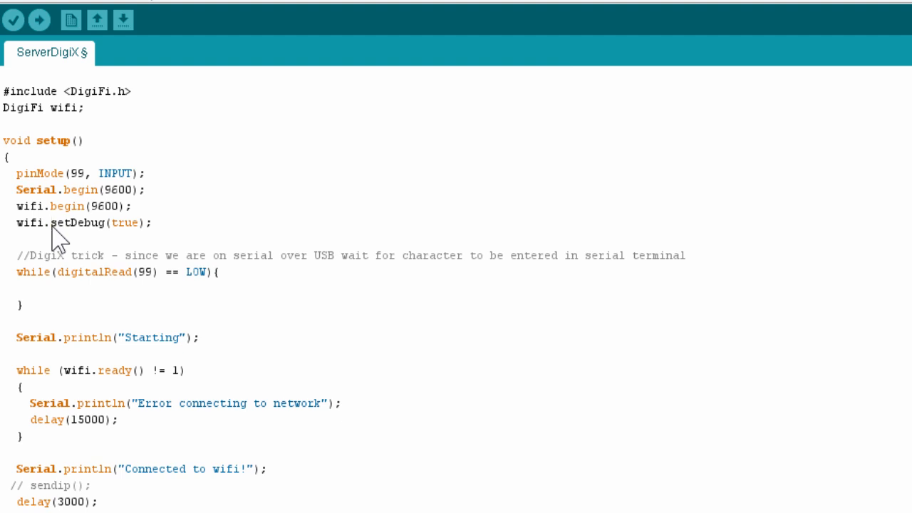
{"action": "scroll", "scroll_direction": "down", "scroll_amount": 3}
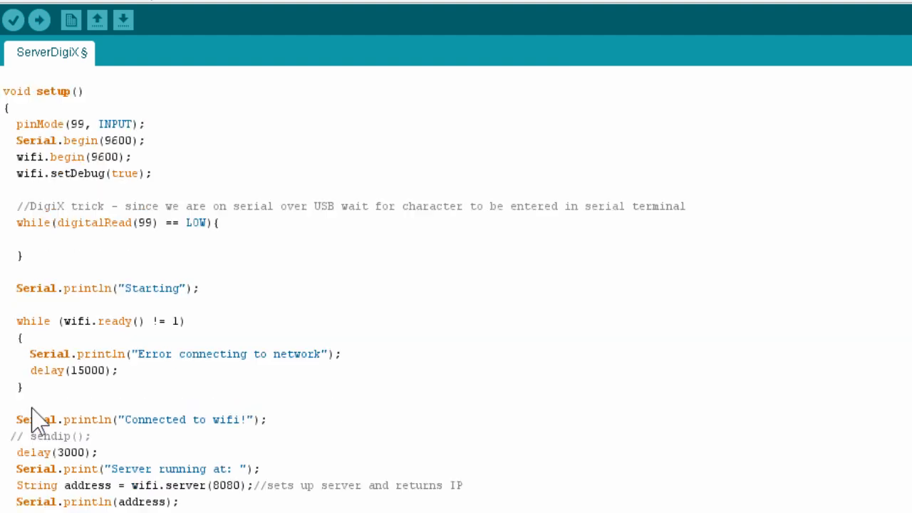
{"action": "scroll", "scroll_direction": "down", "scroll_amount": 3}
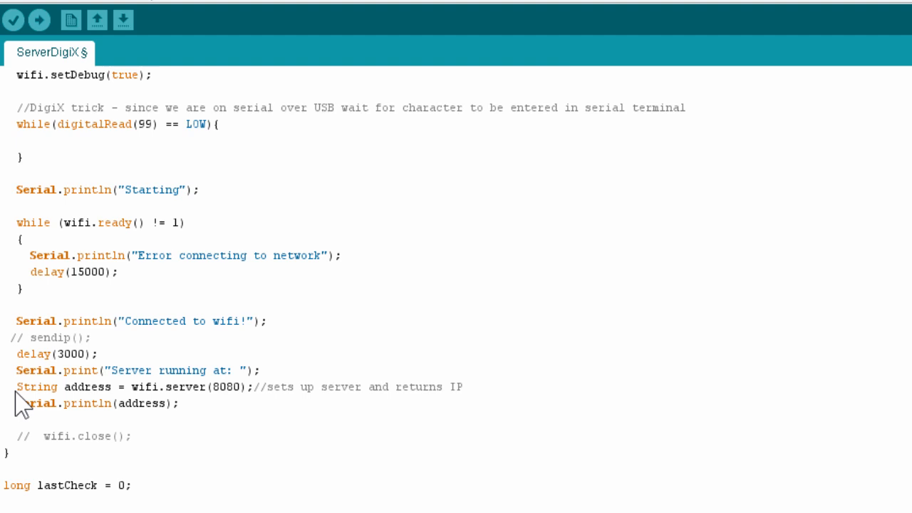
{"action": "mouse_move", "coordinate": [199, 406]}
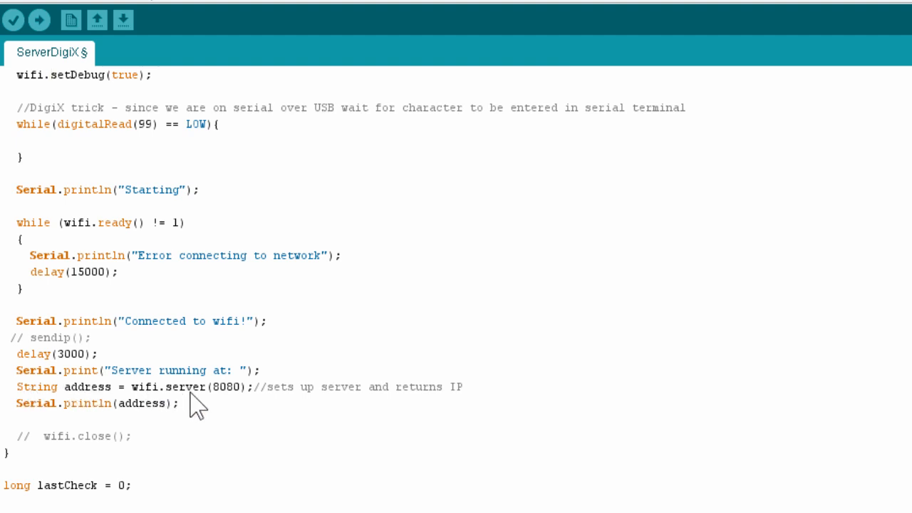
{"action": "mouse_move", "coordinate": [235, 405]}
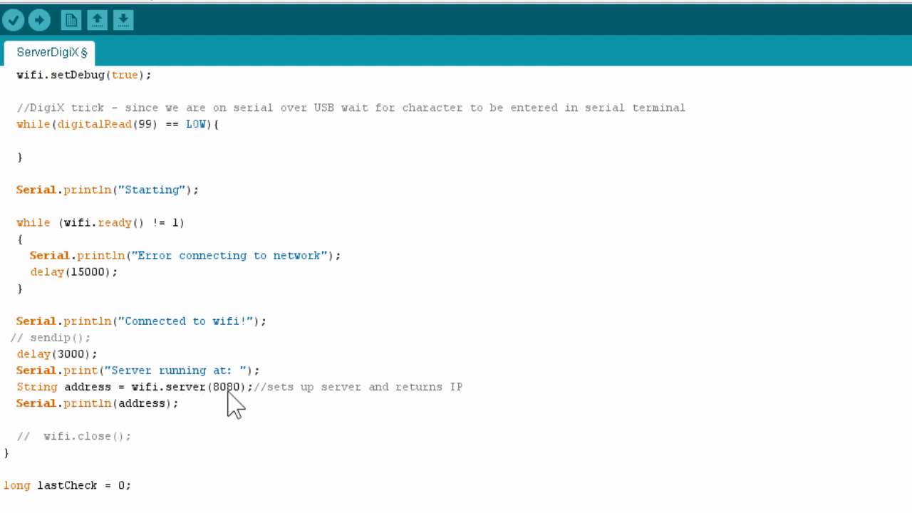
{"action": "left_click", "coordinate": [53, 74]}
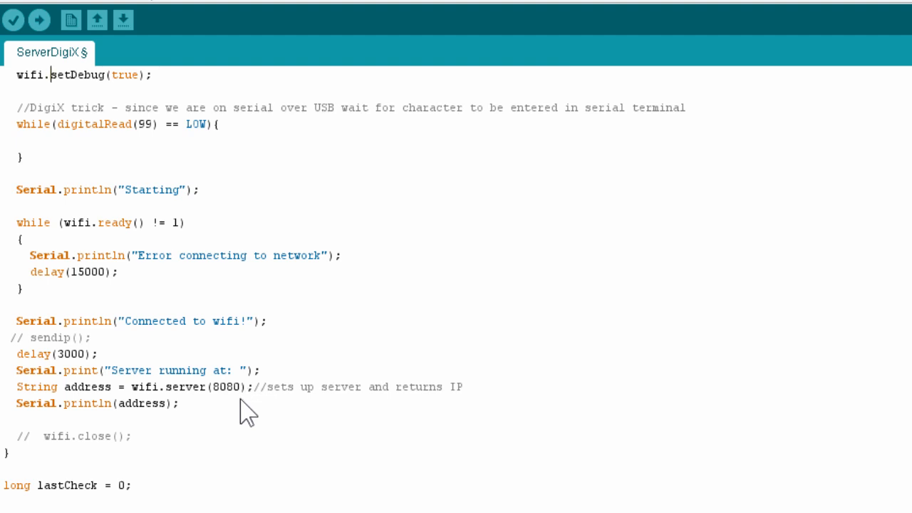
{"action": "scroll", "scroll_direction": "down", "scroll_amount": 3}
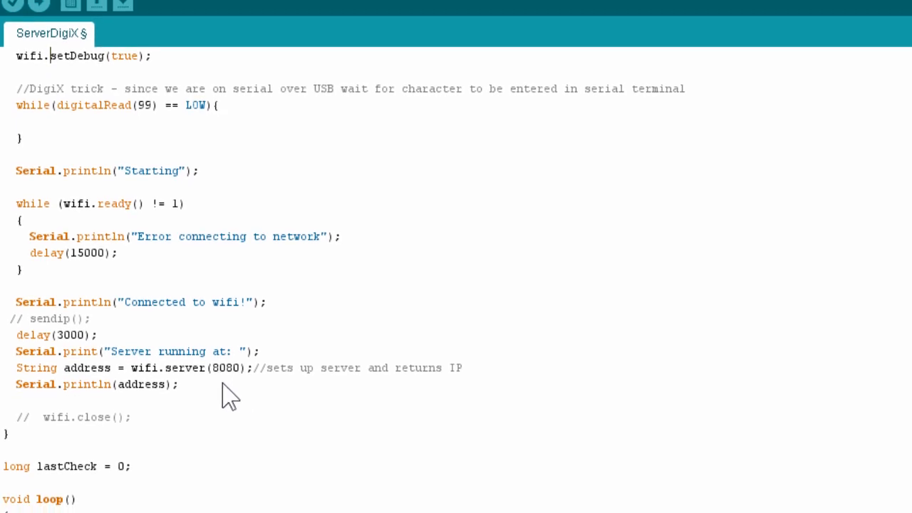
{"action": "scroll", "scroll_direction": "down", "scroll_amount": 3}
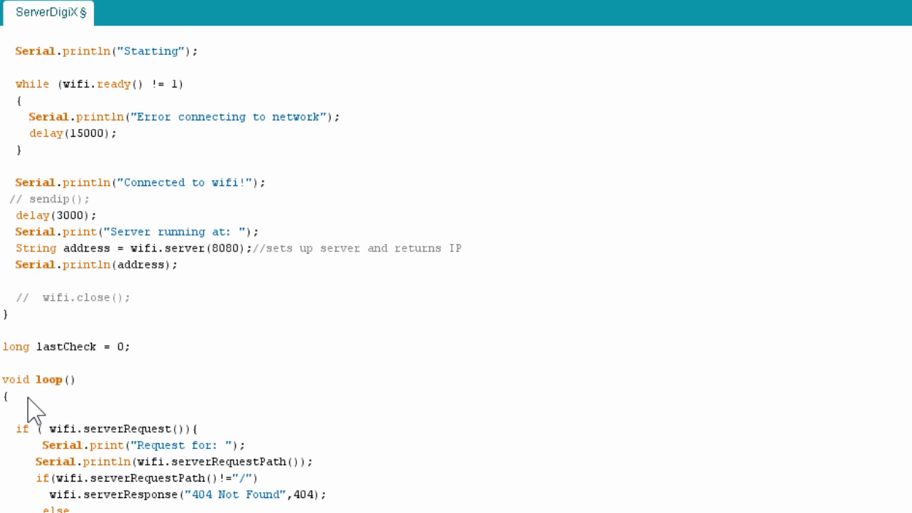
{"action": "scroll", "scroll_direction": "down", "scroll_amount": 3}
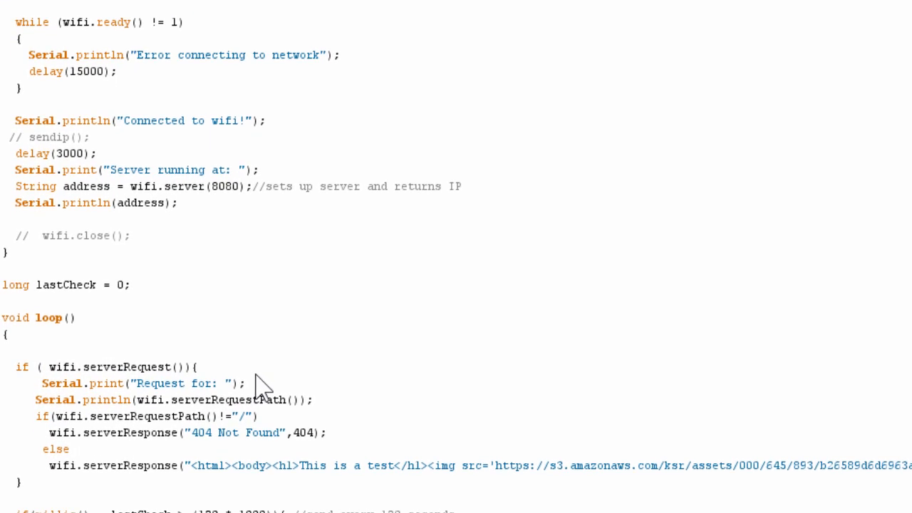
{"action": "scroll", "scroll_direction": "down", "scroll_amount": 3}
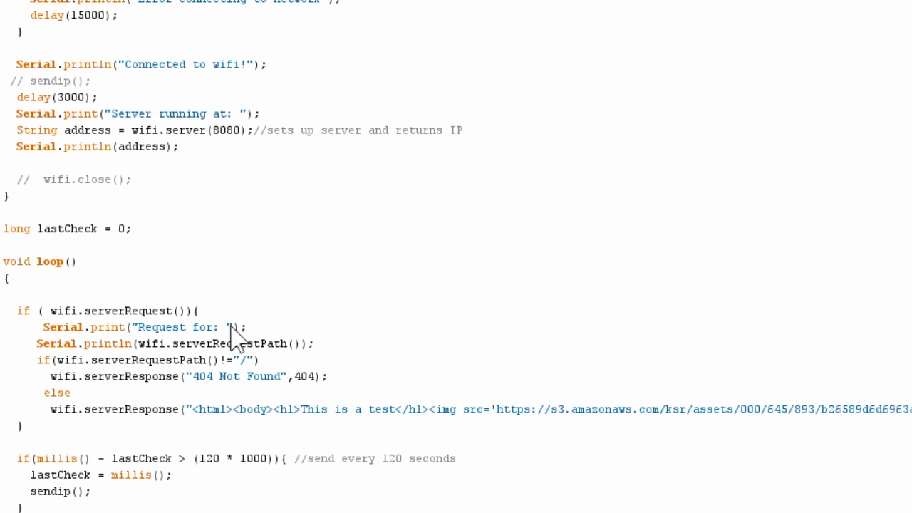
{"action": "mouse_move", "coordinate": [114, 357]}
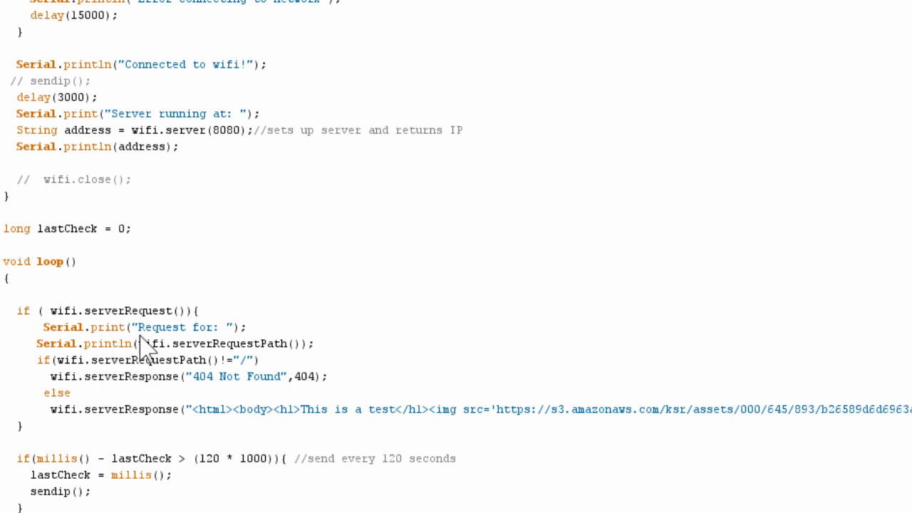
{"action": "mouse_move", "coordinate": [296, 354]}
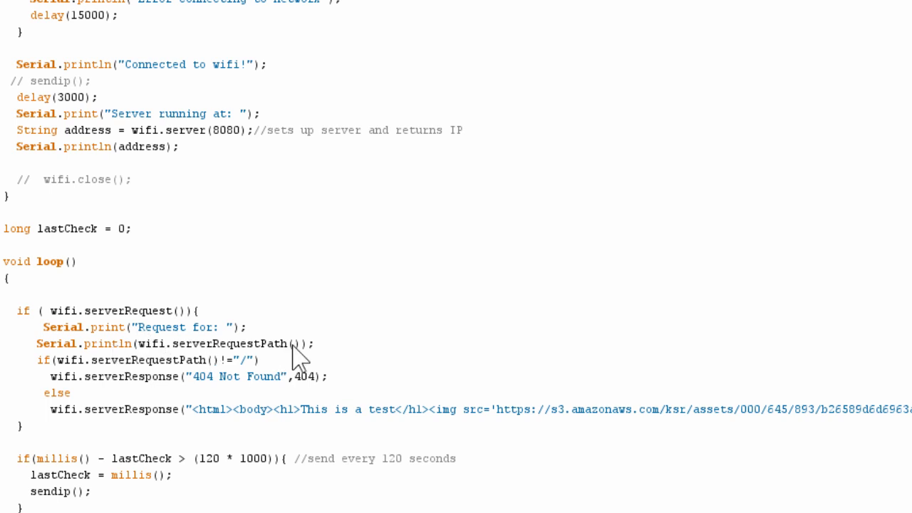
{"action": "mouse_move", "coordinate": [113, 385]}
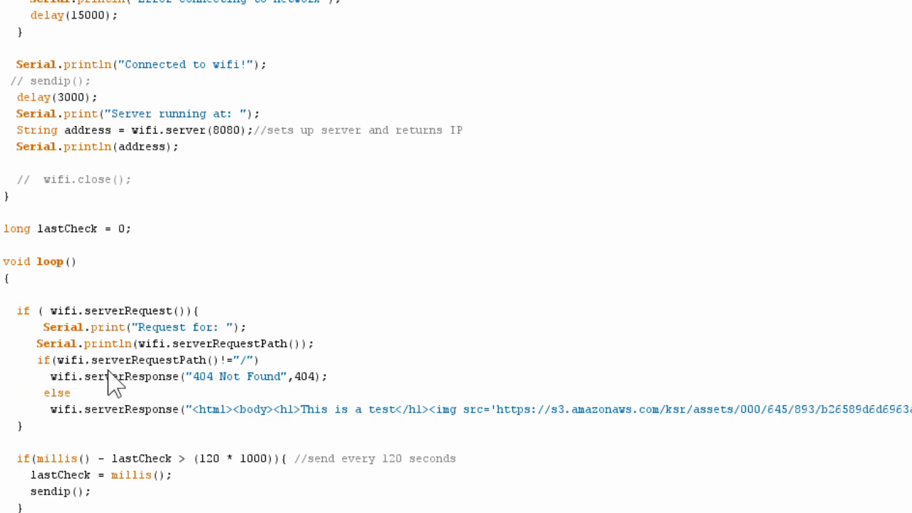
{"action": "mouse_move", "coordinate": [83, 410]}
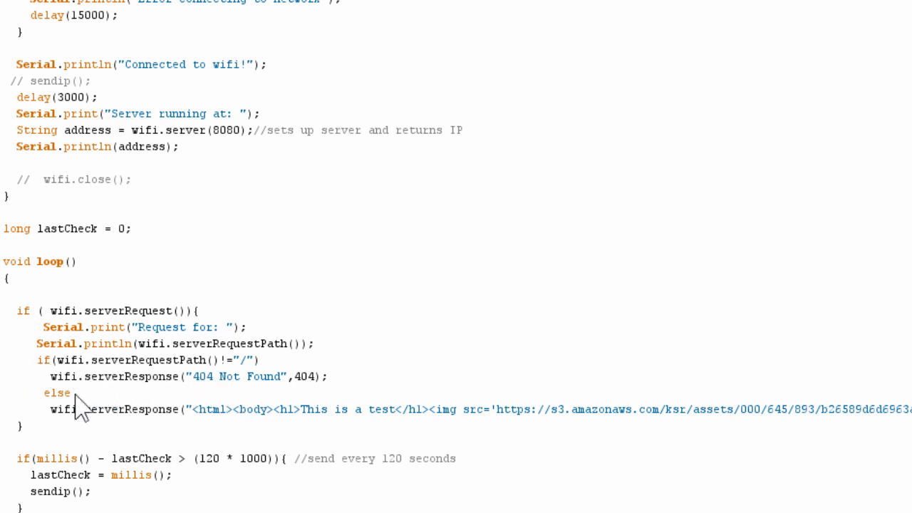
{"action": "left_click_drag", "start_coordinate": [54, 408], "coordinate": [299, 409]}
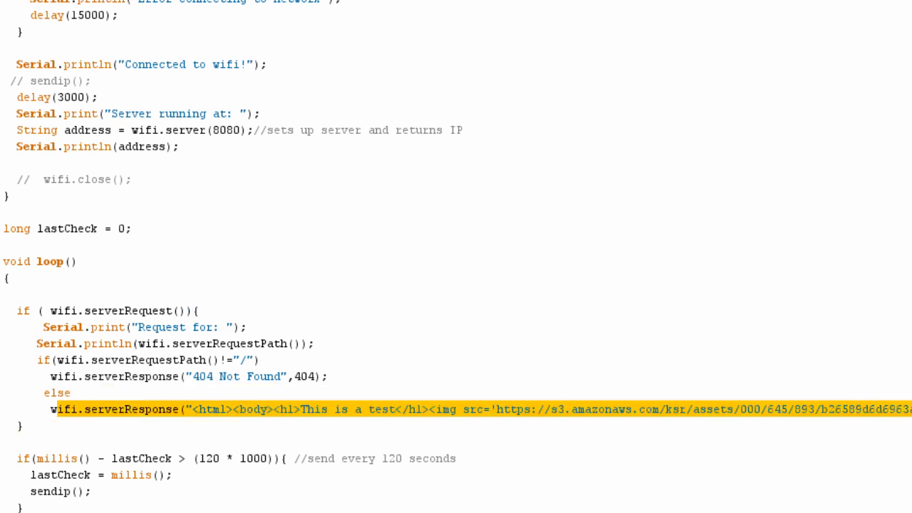
{"action": "left_click", "coordinate": [481, 409]}
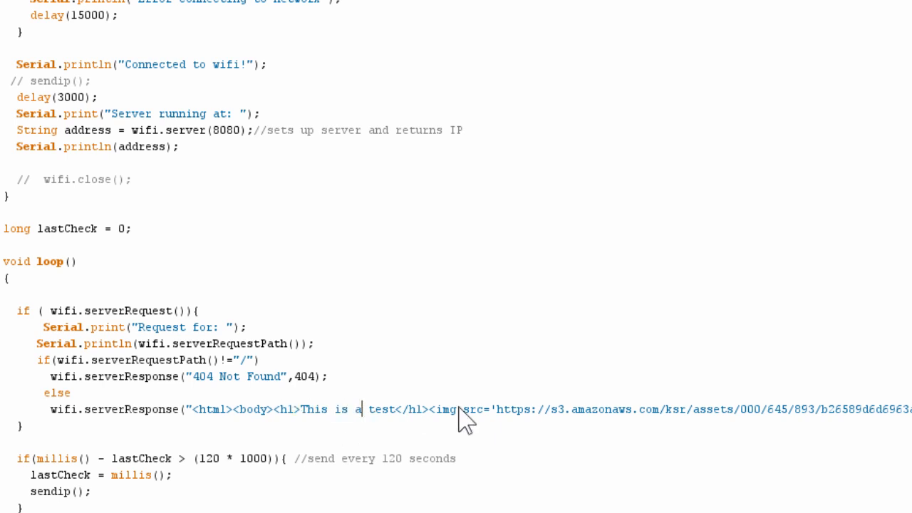
{"action": "left_click_drag", "start_coordinate": [431, 409], "coordinate": [911, 409]}
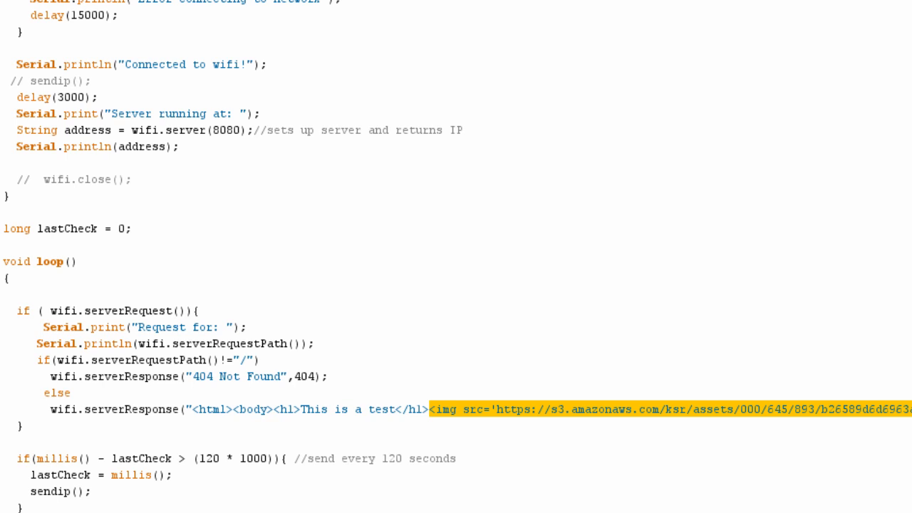
{"action": "scroll", "scroll_direction": "down", "scroll_amount": 3}
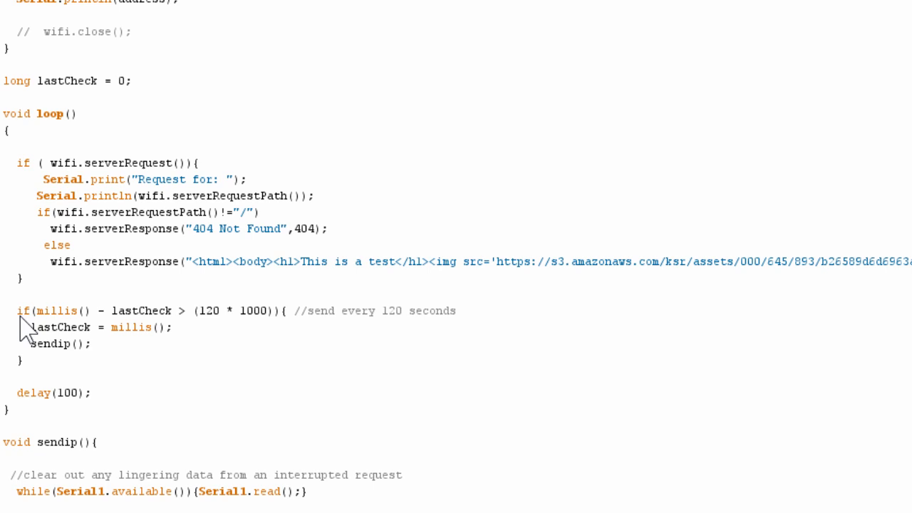
{"action": "scroll", "scroll_direction": "down", "scroll_amount": 3}
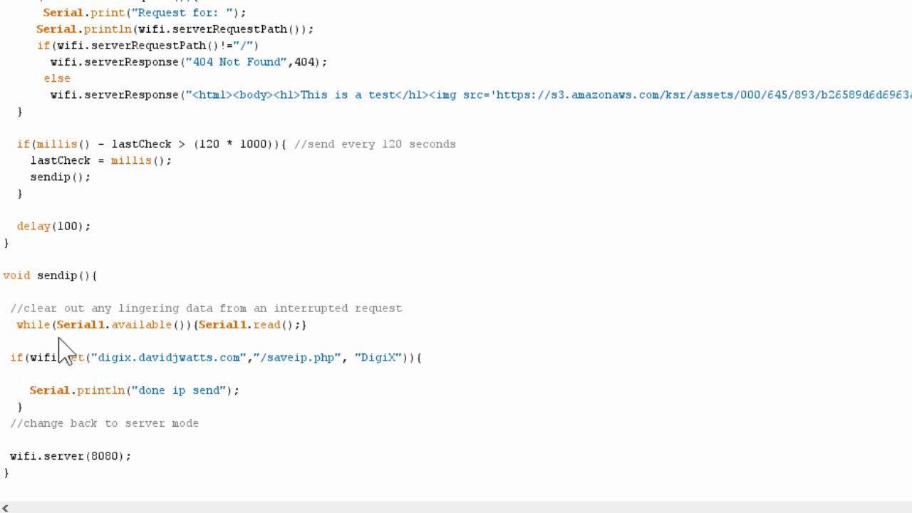
{"action": "mouse_move", "coordinate": [87, 385]}
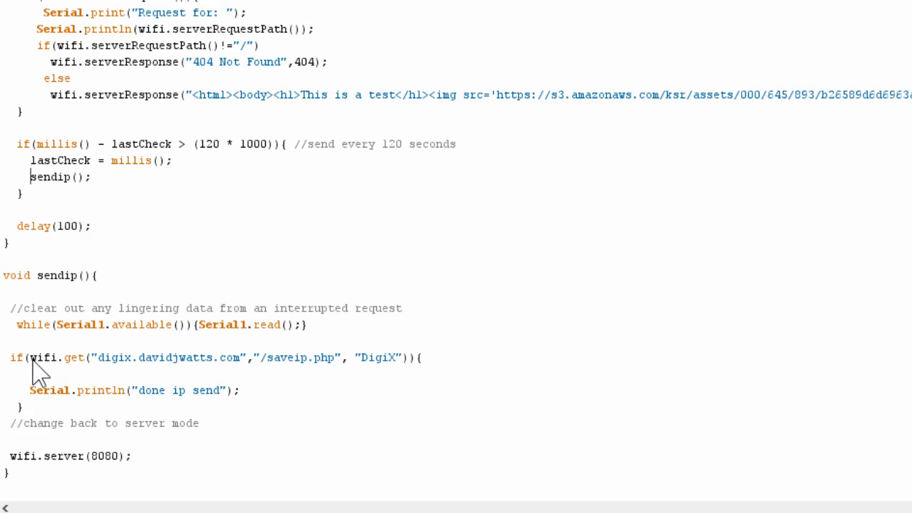
{"action": "double_click", "coordinate": [107, 356]}
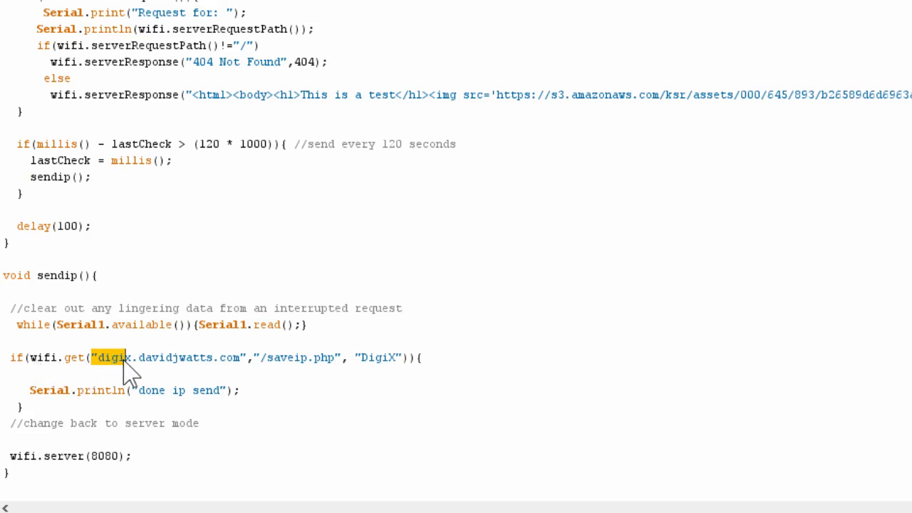
{"action": "left_click_drag", "start_coordinate": [125, 356], "coordinate": [267, 356]}
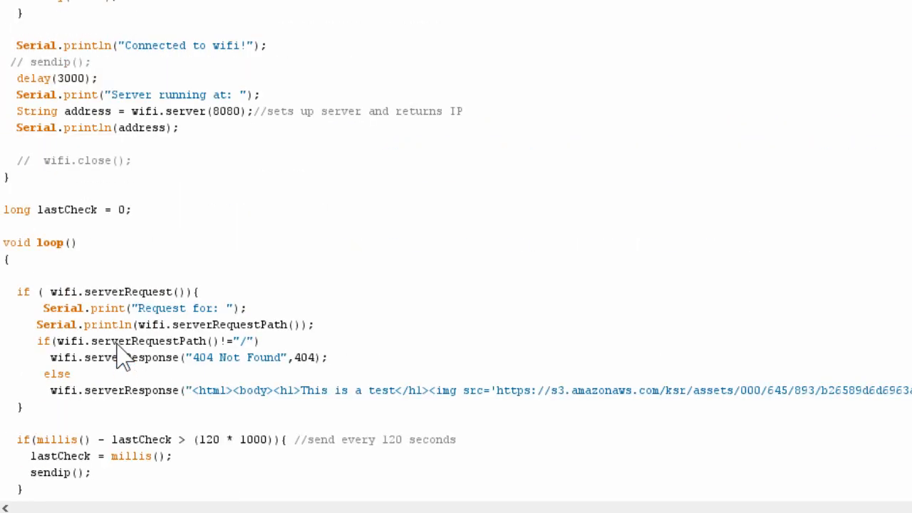
Show example_index.php in Dreamweaver Code view with its MySQL IP lookup and cURL fetch
{"action": "left_click", "coordinate": [191, 20]}
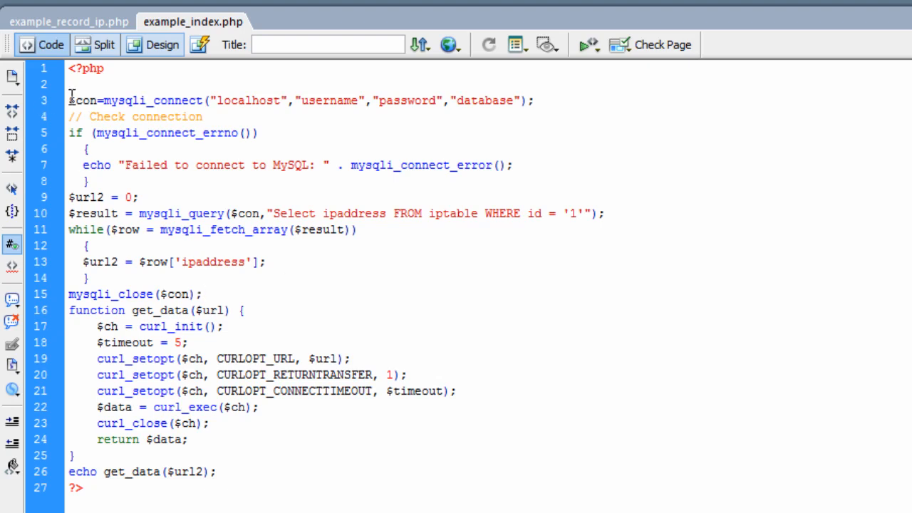
{"action": "mouse_move", "coordinate": [530, 250]}
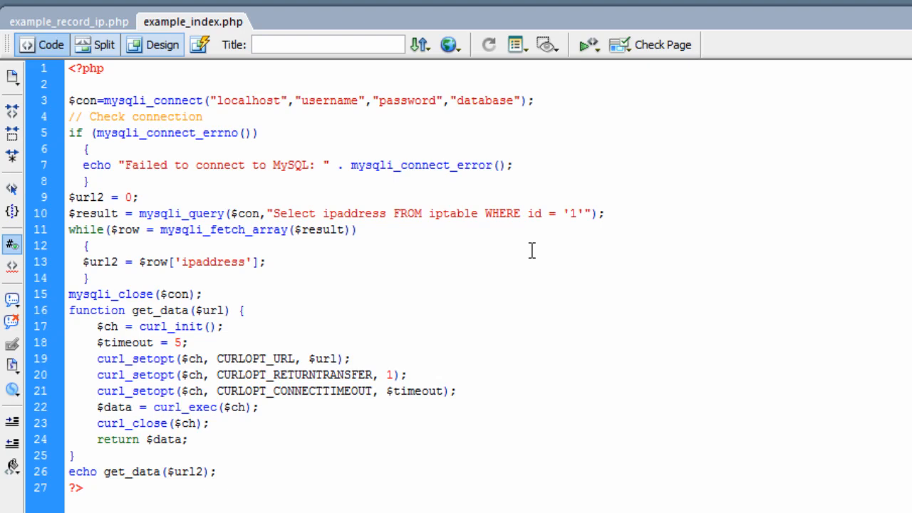
{"action": "left_click", "coordinate": [357, 229]}
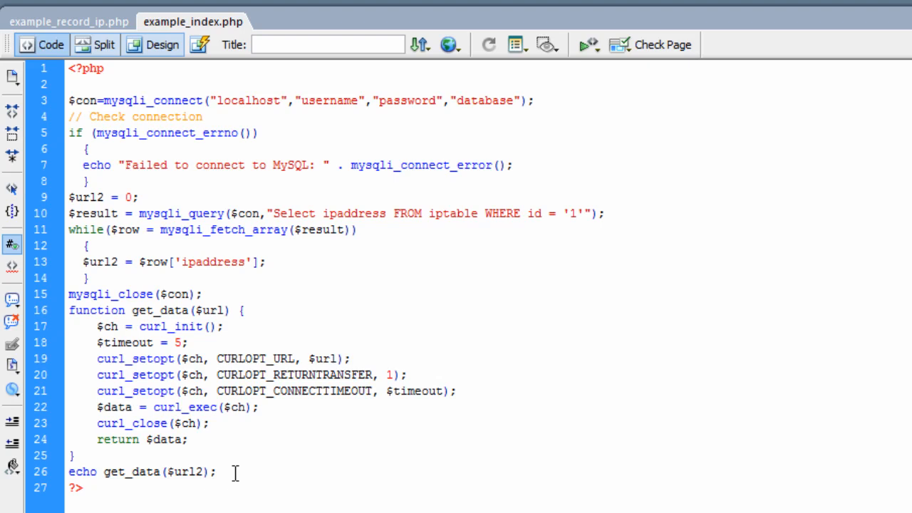
{"action": "mouse_move", "coordinate": [96, 32]}
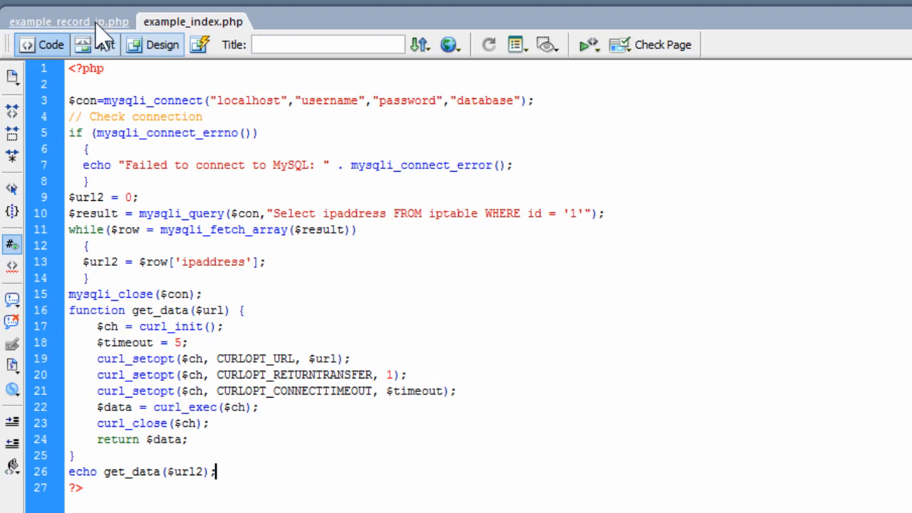